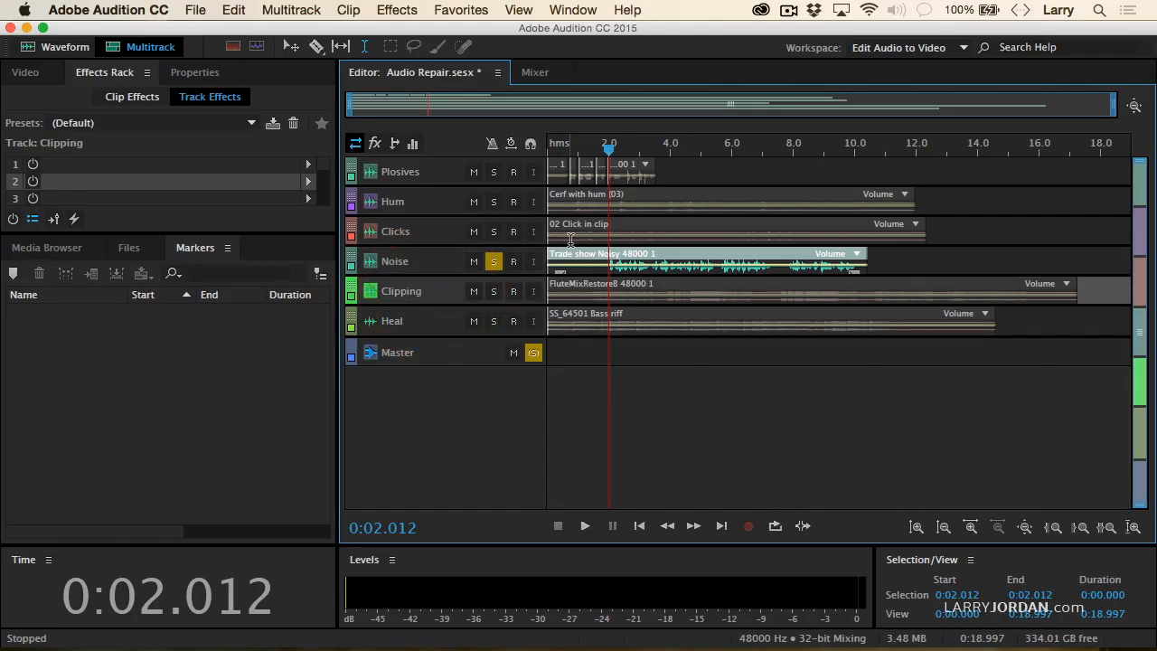
Expand the Heal and Clipping tracks so the flute clip's waveform shows clearly.
{"action": "left_click", "coordinate": [492, 291]}
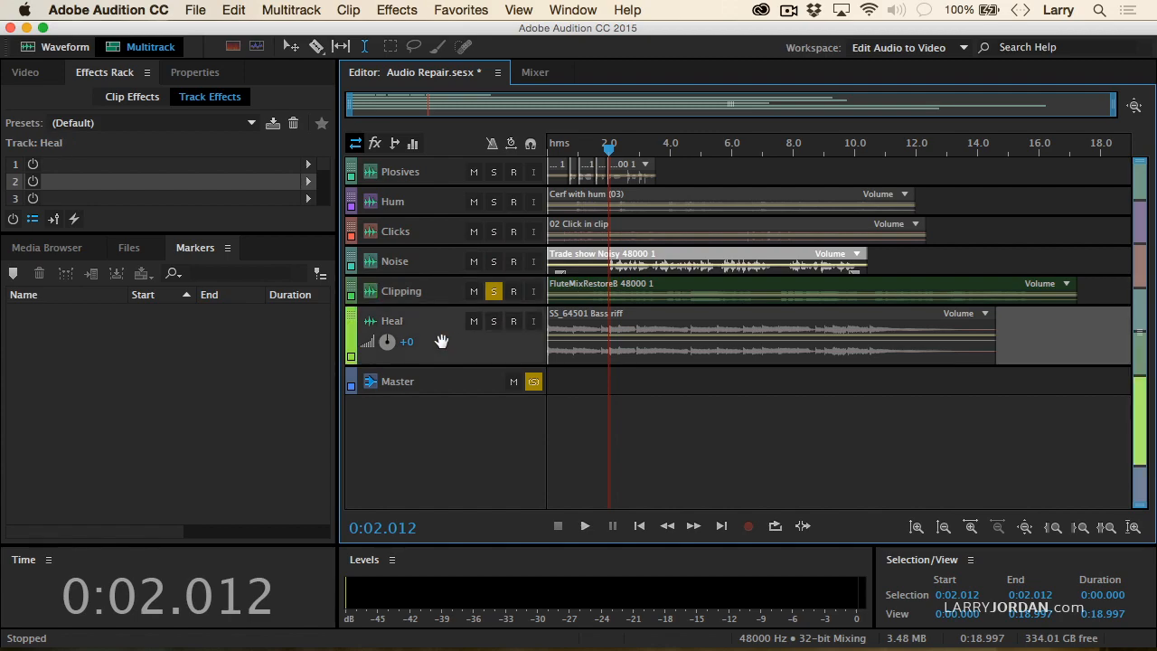
{"action": "left_click", "coordinate": [401, 290]}
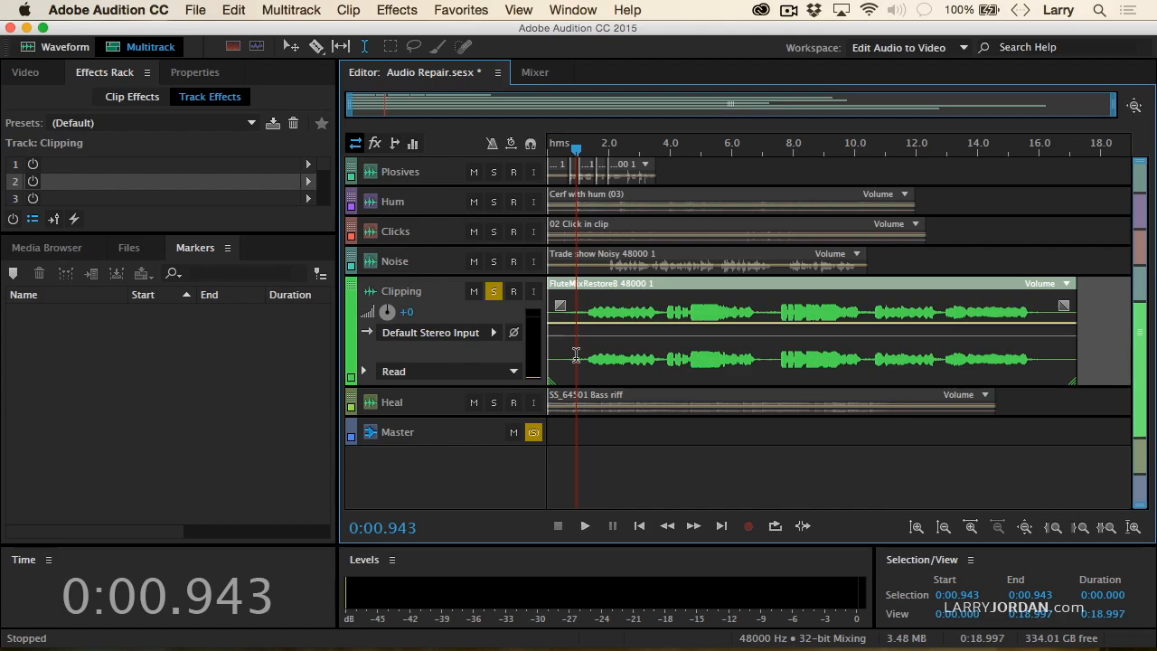
Open FluteMixRestoreB in the Waveform editor and play it through to hear the clipping.
{"action": "left_click", "coordinate": [65, 47]}
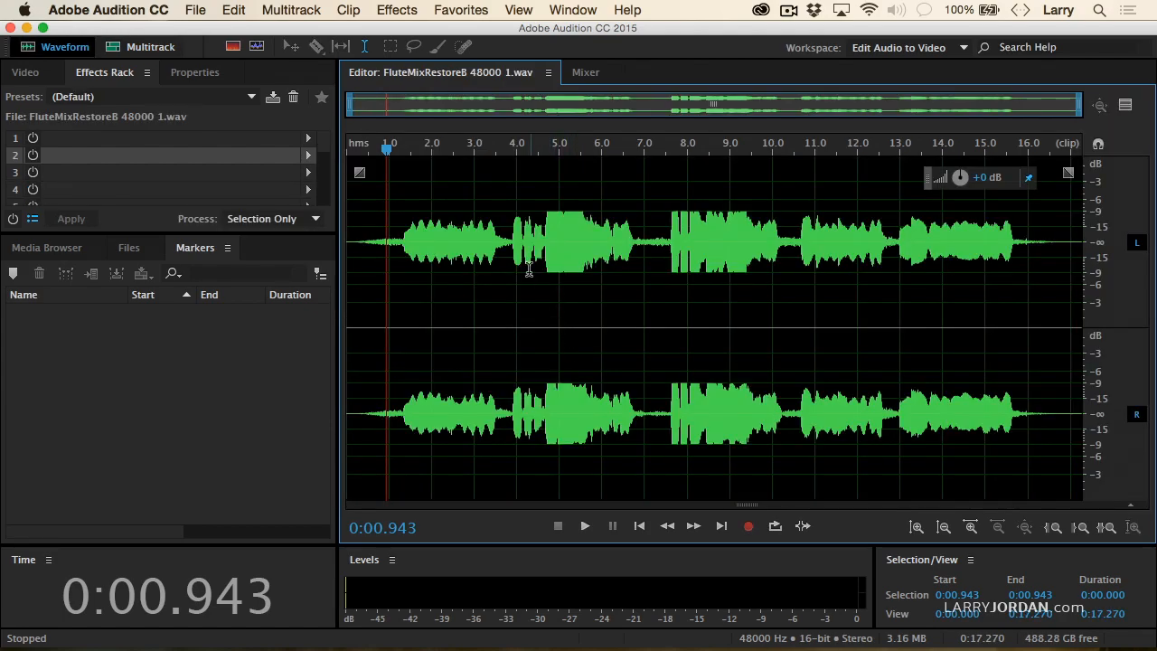
{"action": "mouse_move", "coordinate": [660, 213]}
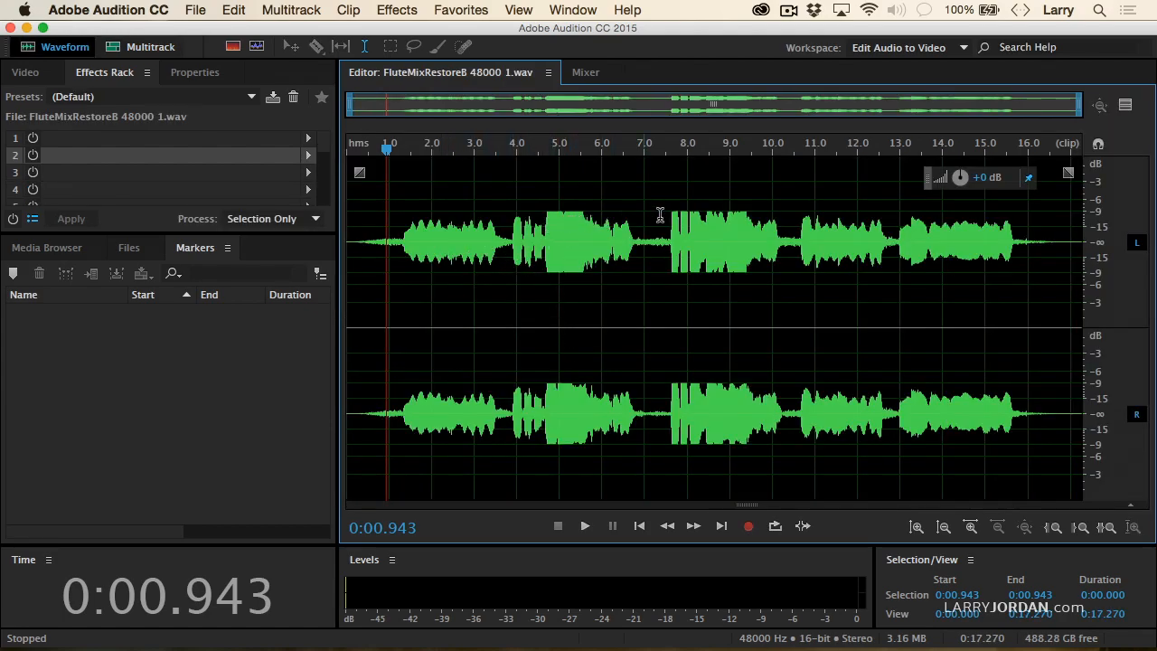
{"action": "mouse_move", "coordinate": [564, 214]}
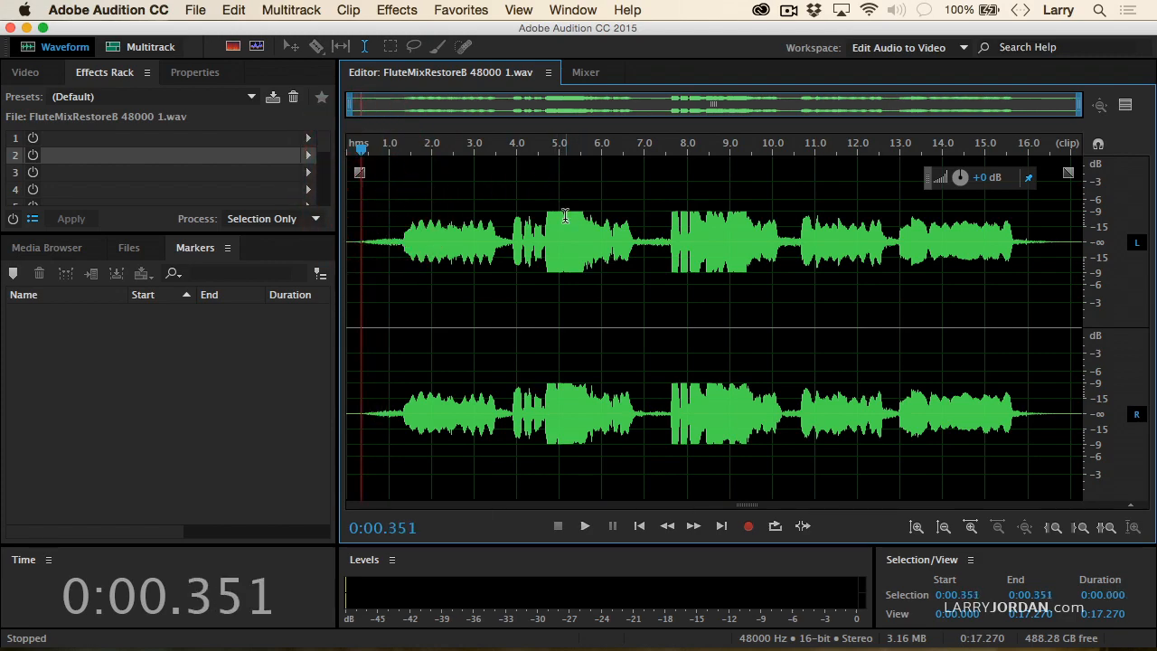
{"action": "mouse_move", "coordinate": [365, 275]}
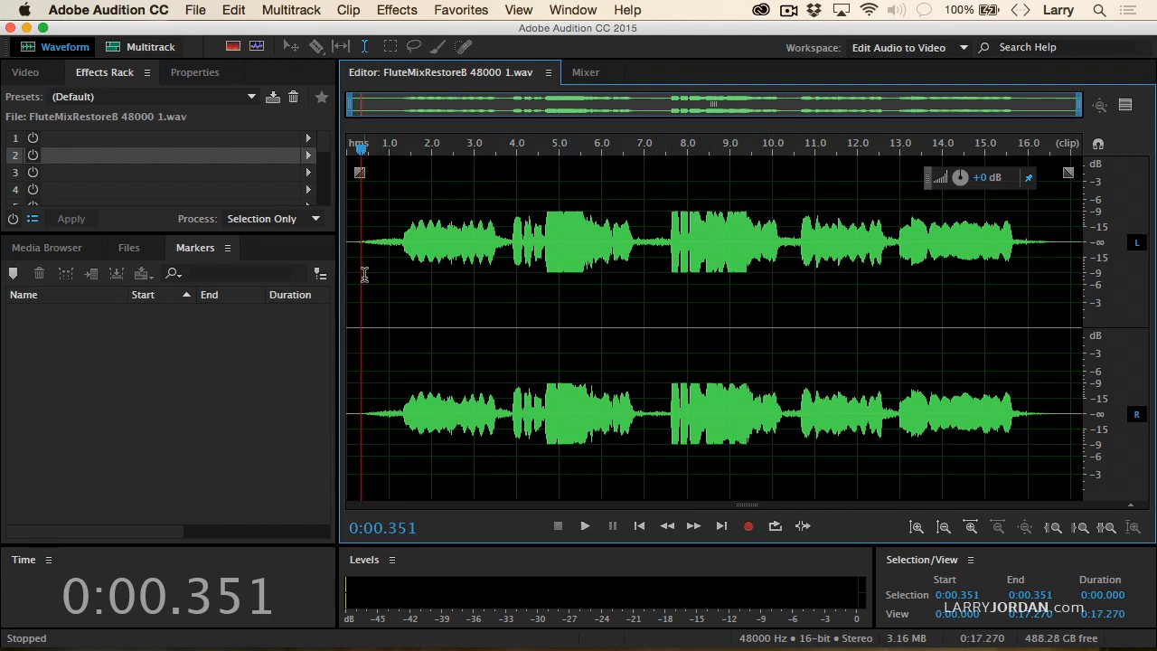
{"action": "left_click", "coordinate": [586, 524]}
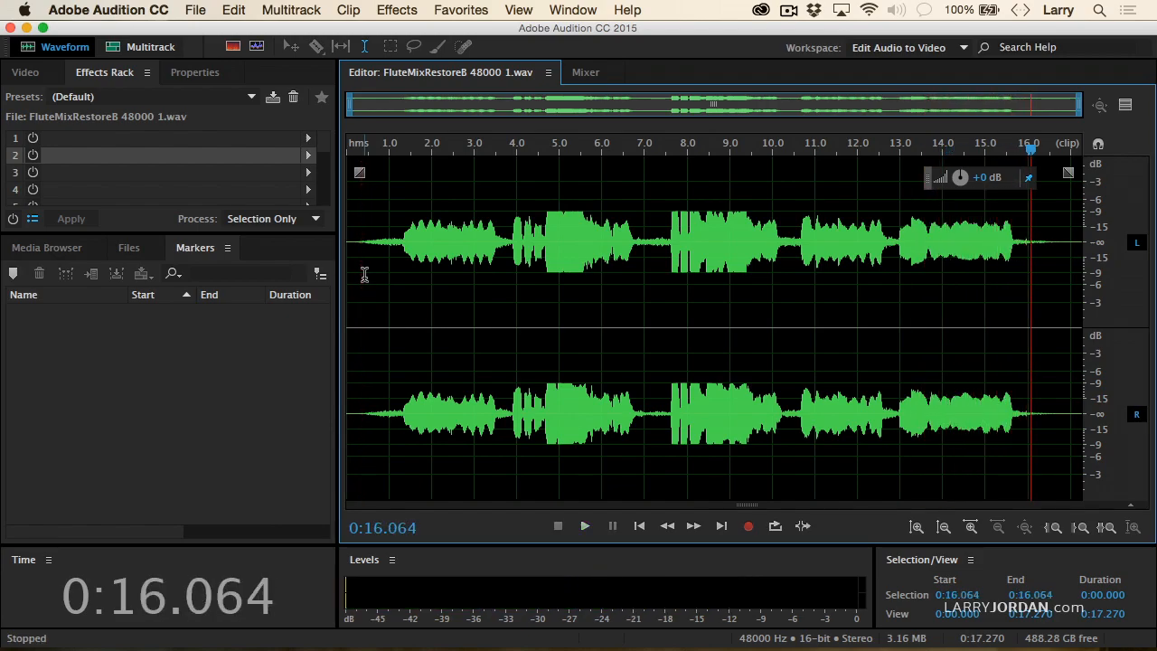
{"action": "left_click", "coordinate": [573, 11]}
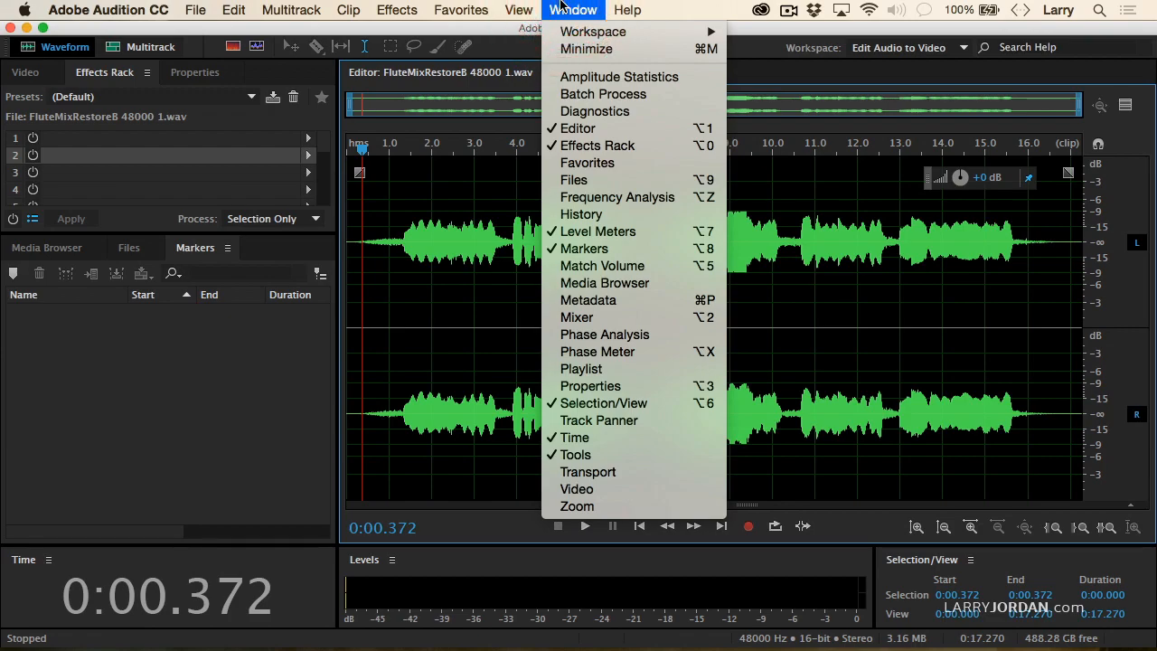
{"action": "mouse_move", "coordinate": [595, 112]}
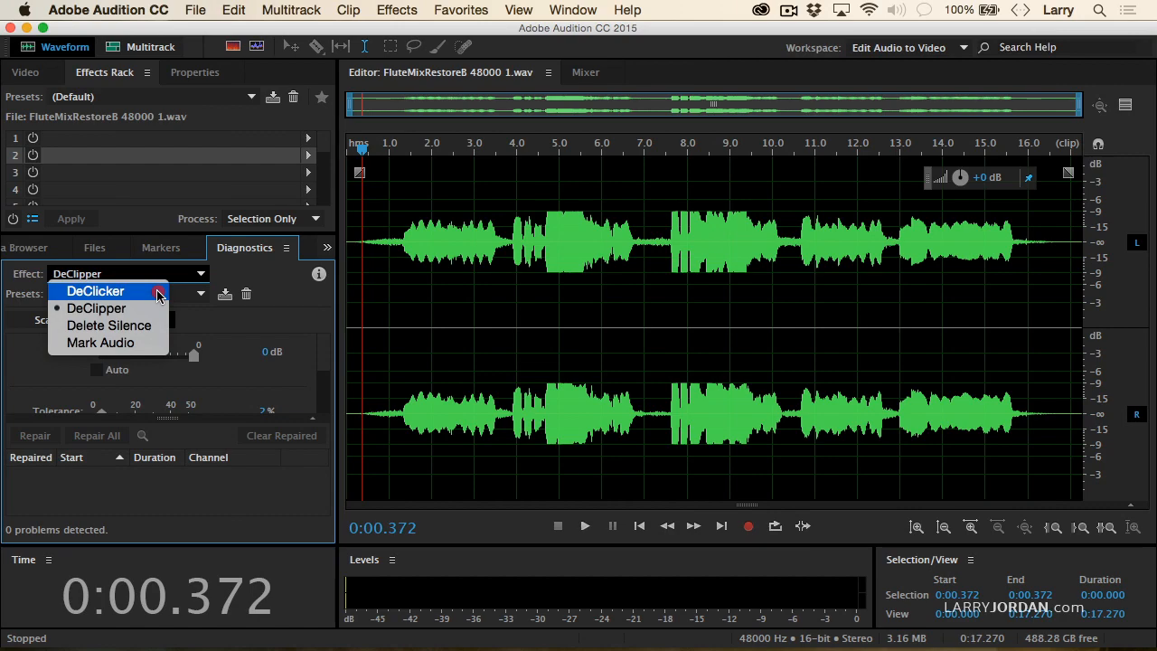
{"action": "mouse_move", "coordinate": [109, 326]}
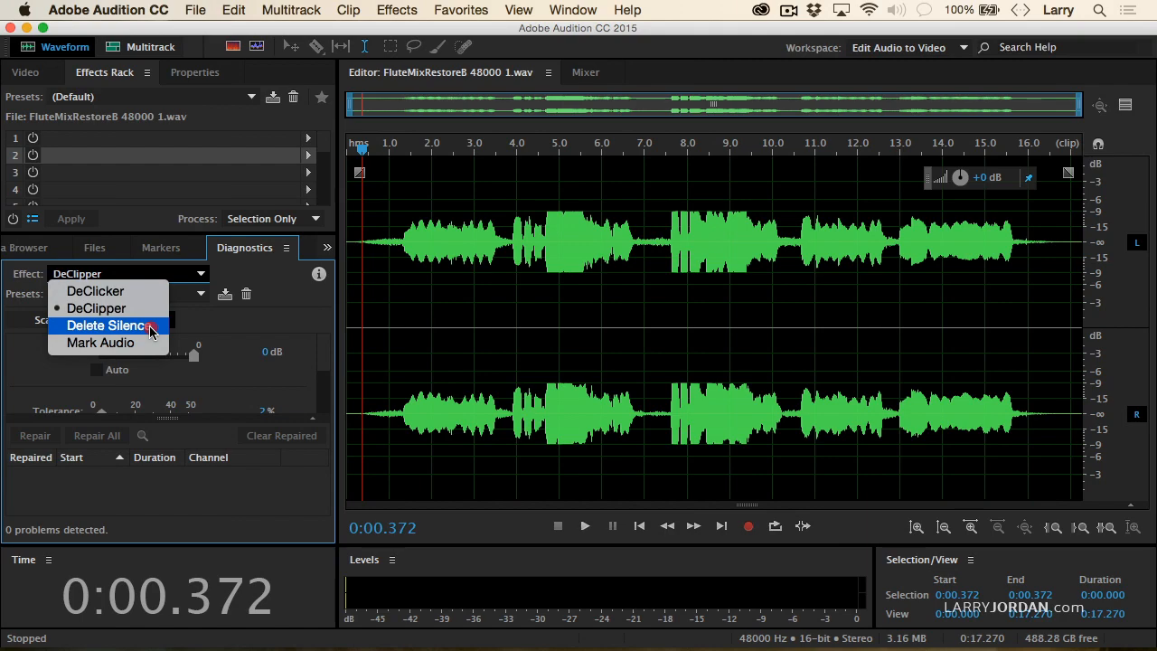
{"action": "mouse_move", "coordinate": [99, 344]}
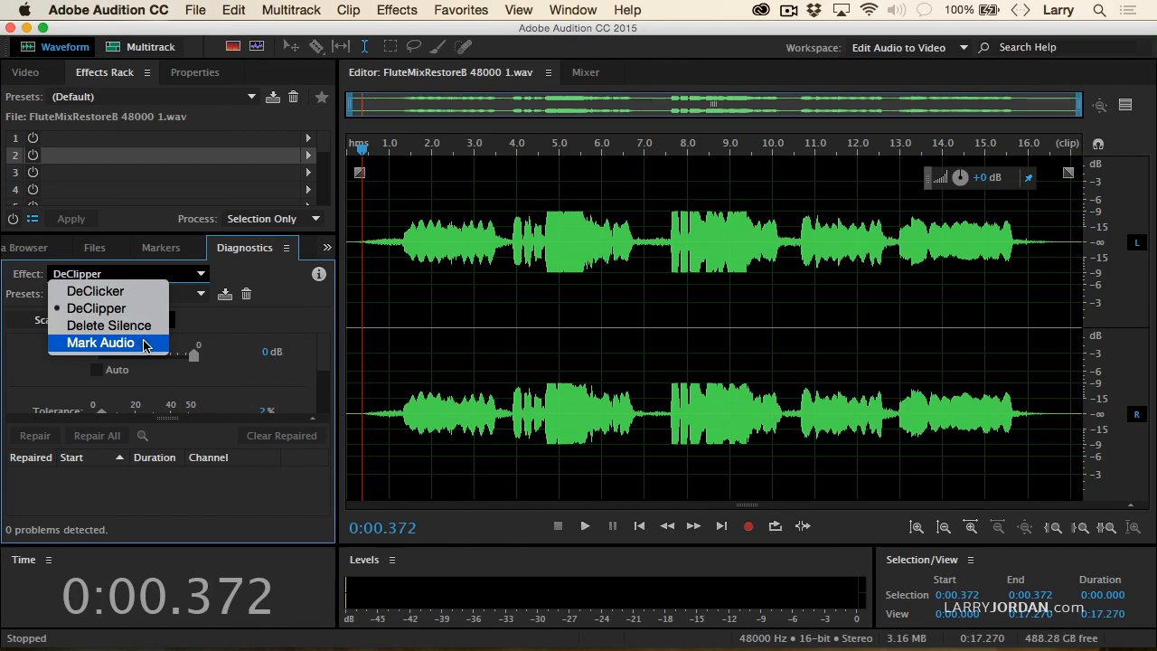
{"action": "mouse_move", "coordinate": [98, 307]}
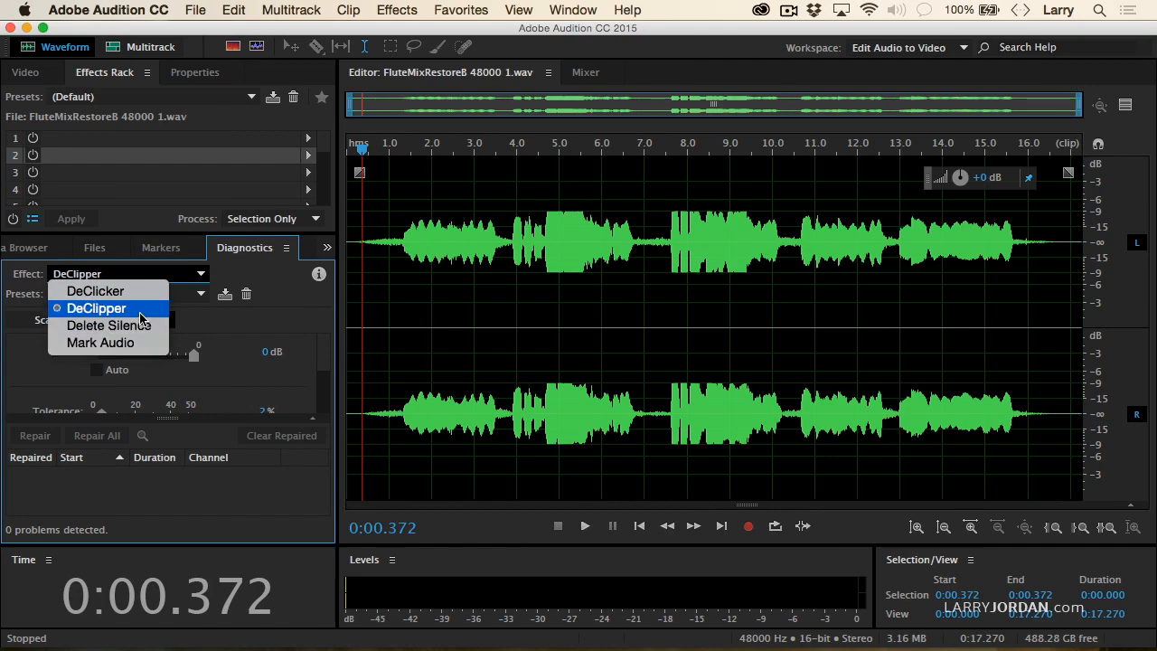
Choose the DeClipper effect in the Diagnostics panel.
{"action": "left_click", "coordinate": [96, 307]}
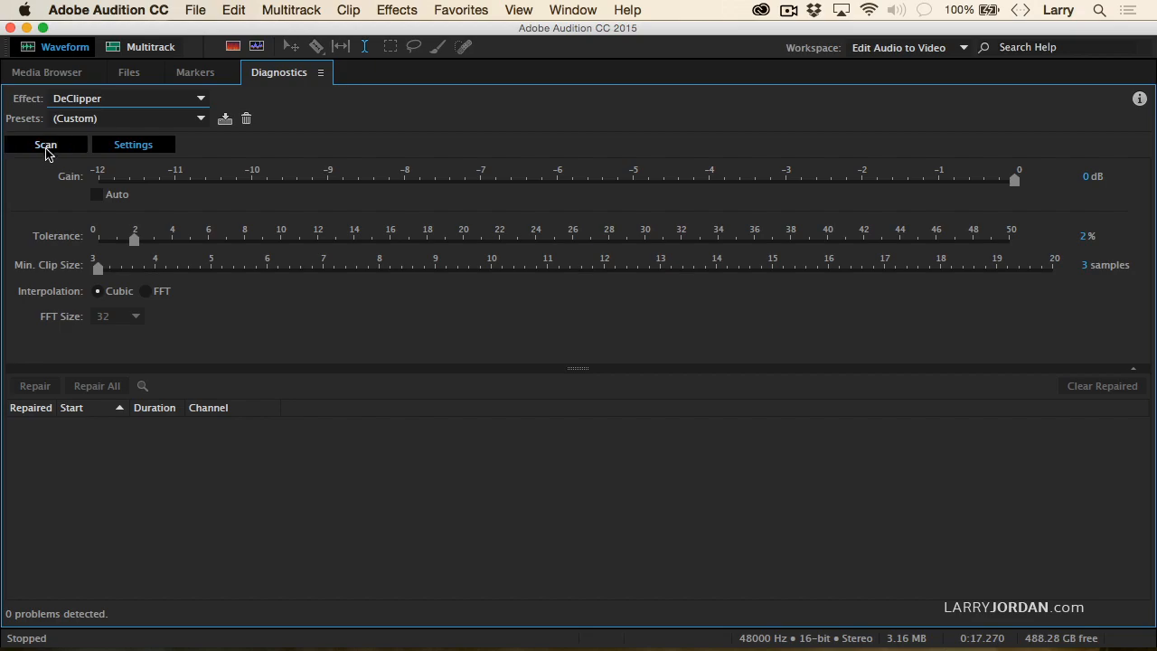
Scan for clipping (119 problems found) and switch the DeClipper to the Restore Normal preset.
{"action": "left_click", "coordinate": [45, 145]}
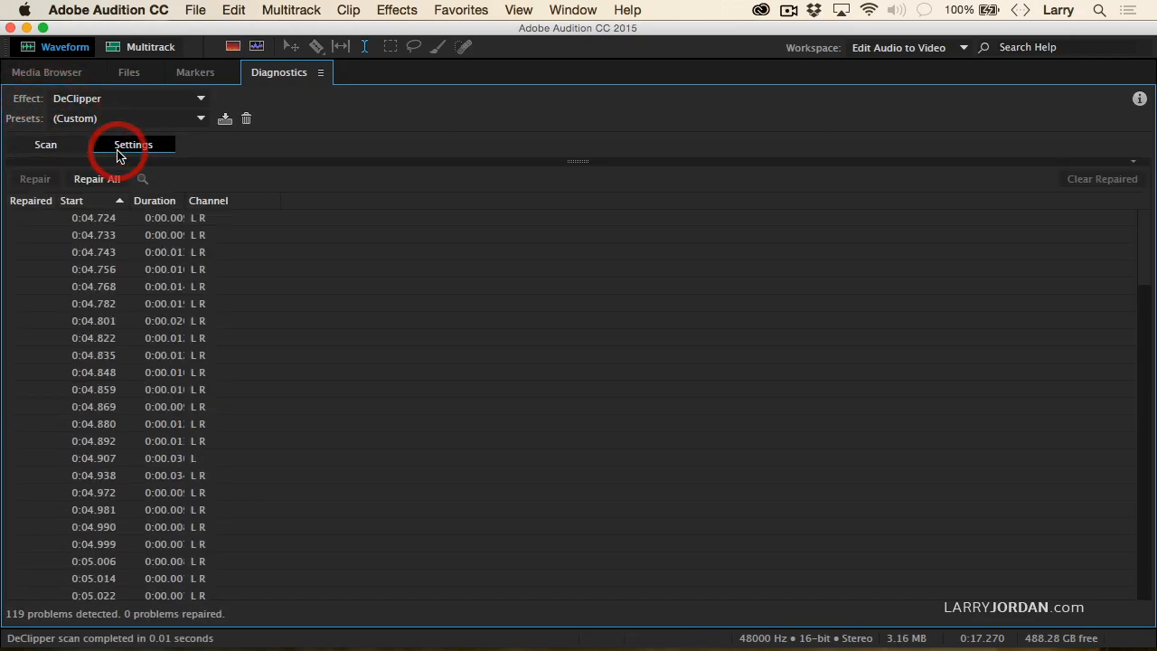
{"action": "left_click", "coordinate": [132, 145]}
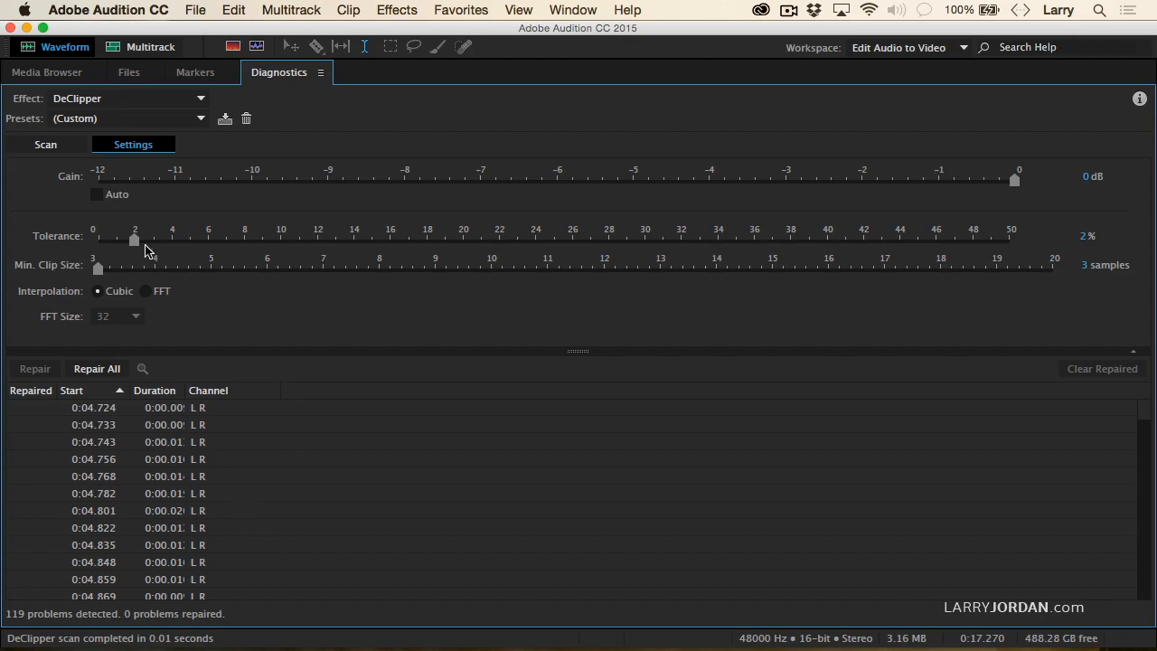
{"action": "mouse_move", "coordinate": [136, 242]}
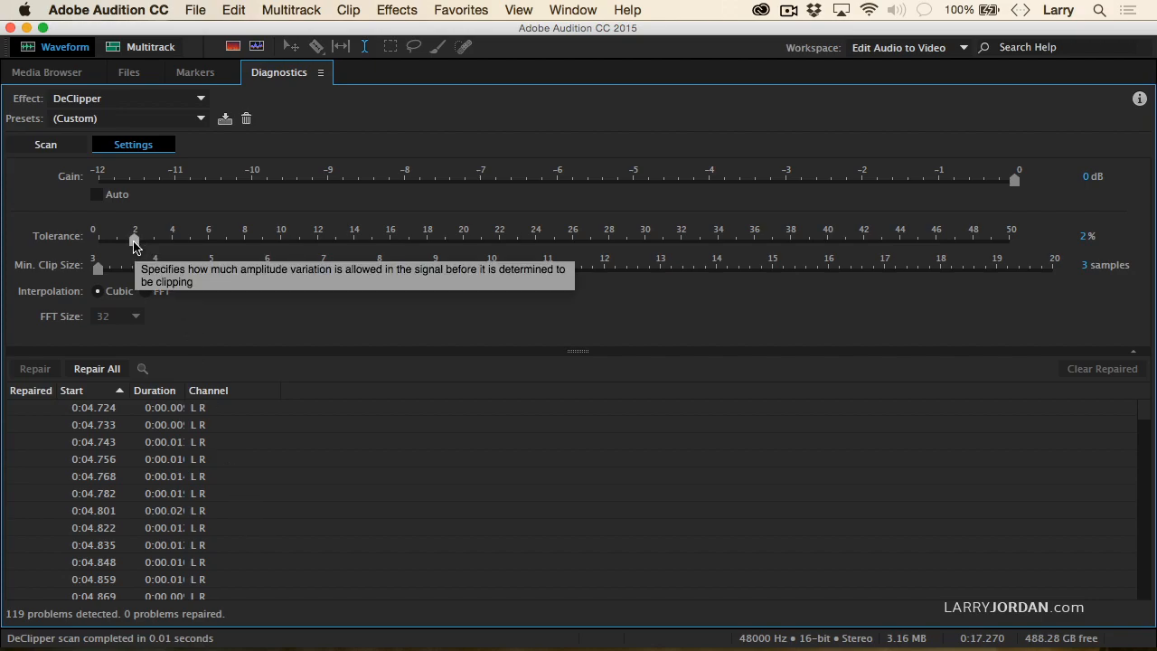
{"action": "mouse_move", "coordinate": [116, 127]}
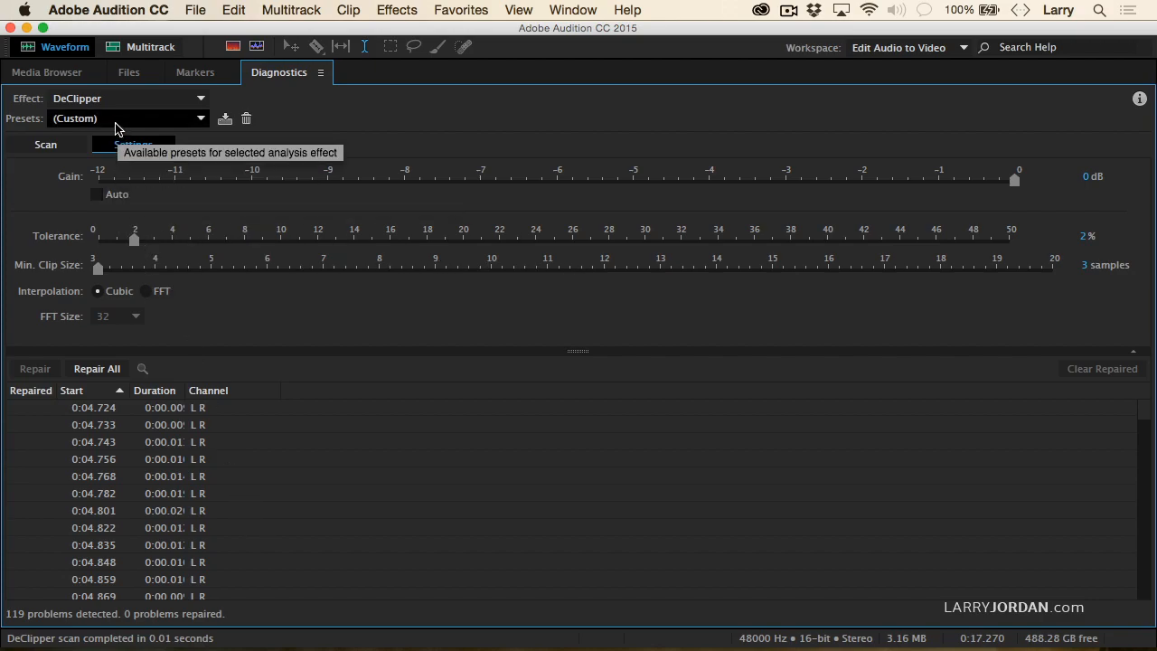
{"action": "left_click", "coordinate": [127, 118]}
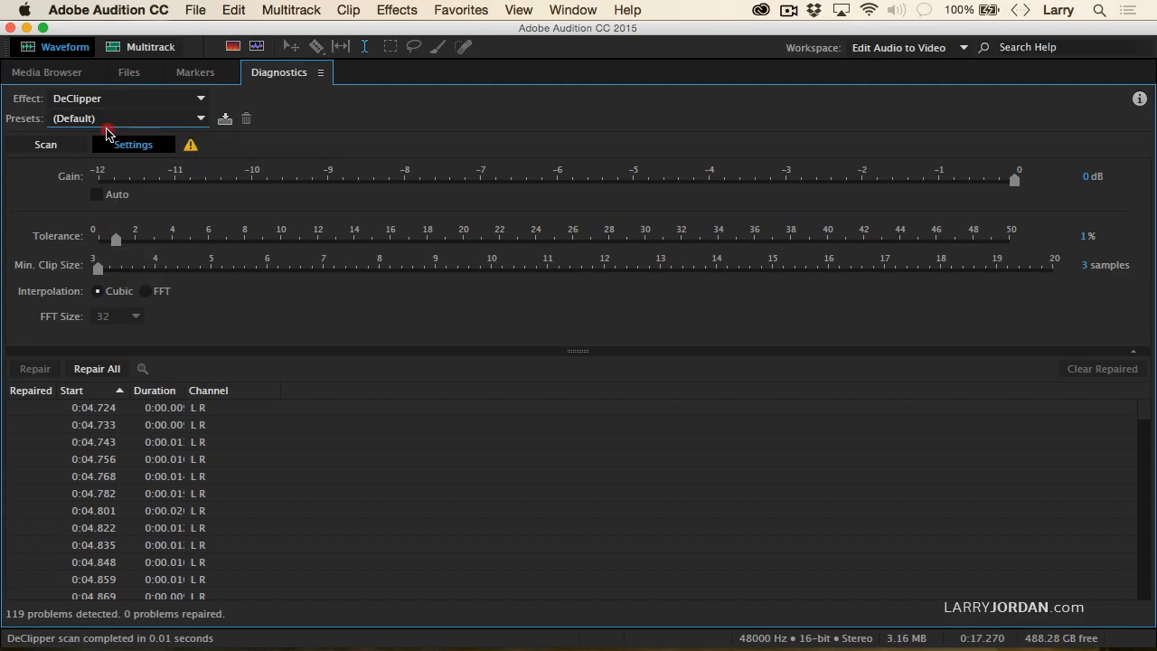
{"action": "left_click", "coordinate": [127, 117]}
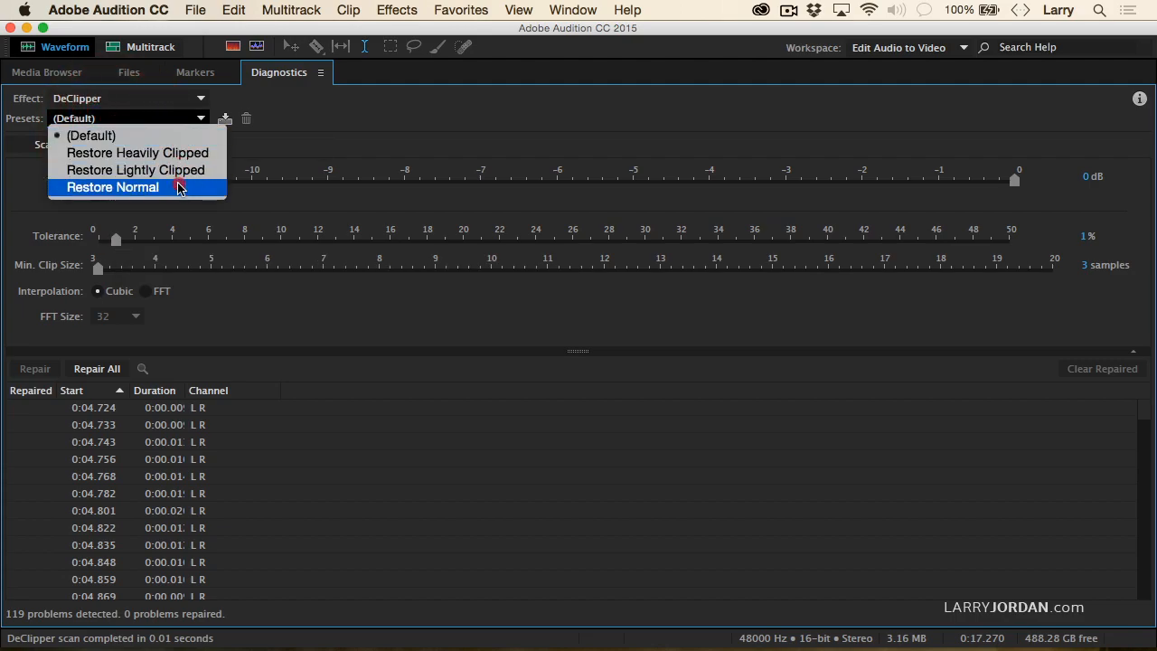
{"action": "left_click", "coordinate": [112, 186]}
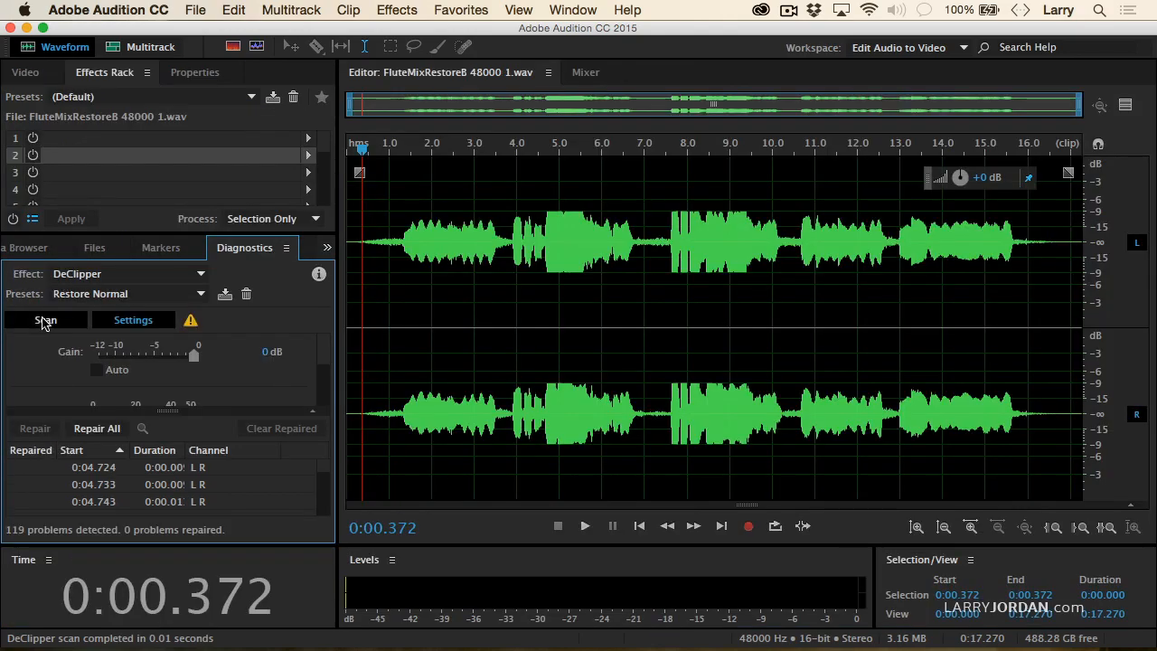
Rescan with tolerance 3%, then lower the clipping tolerance to 2%.
{"action": "left_click", "coordinate": [95, 427]}
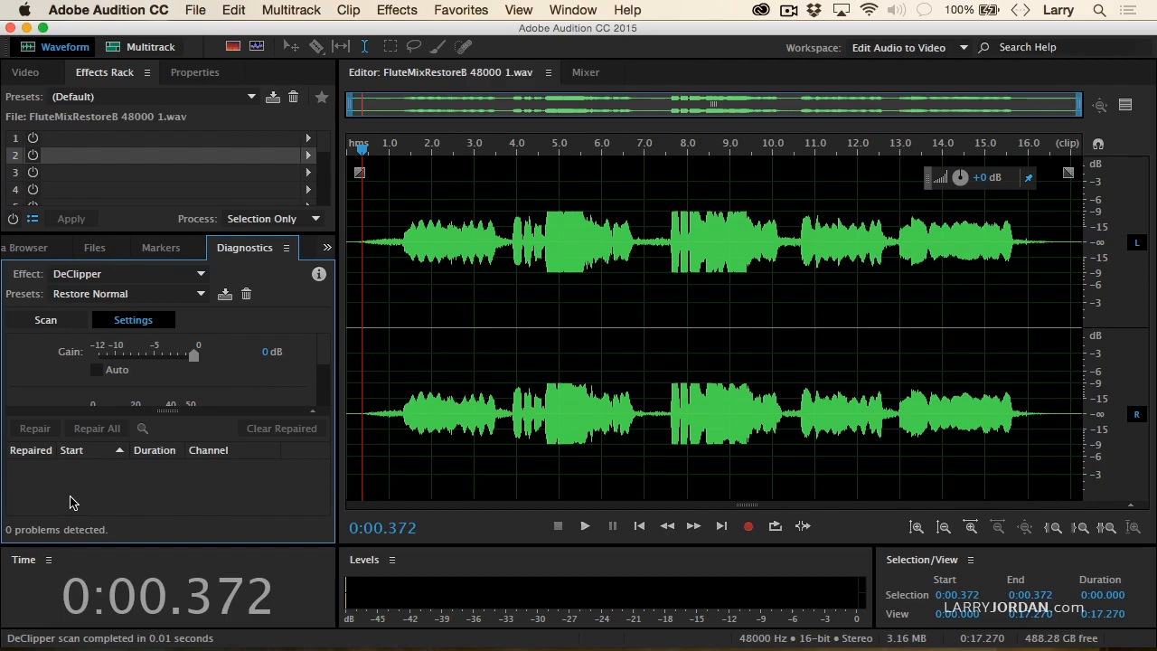
{"action": "mouse_move", "coordinate": [116, 325]}
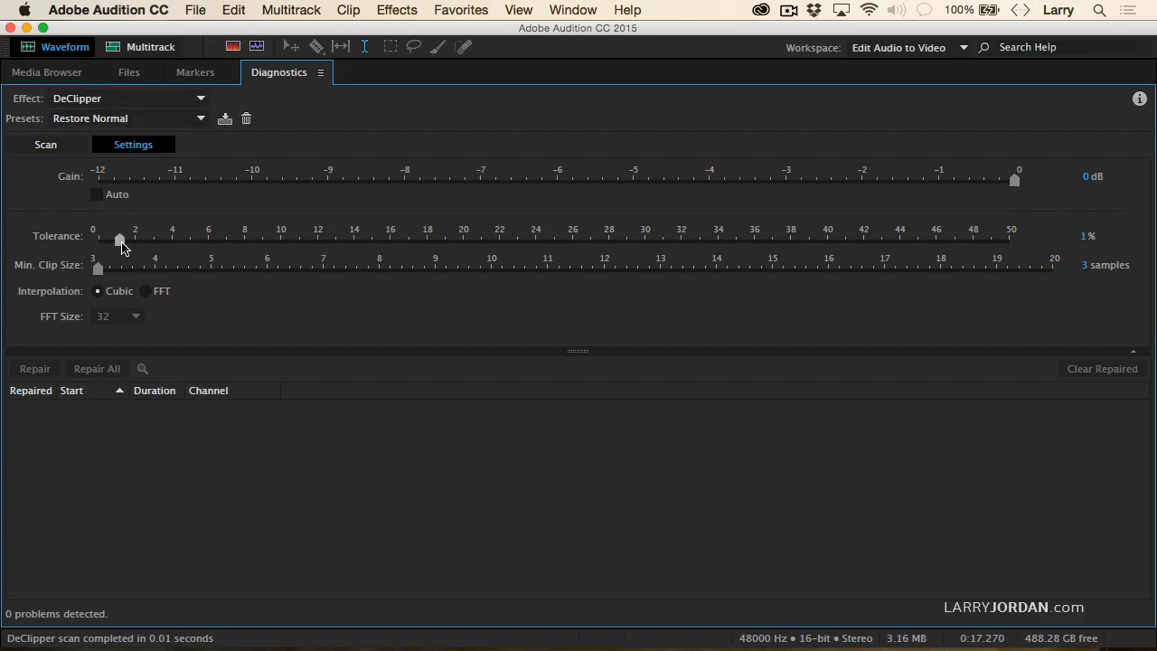
{"action": "left_click_drag", "start_coordinate": [120, 239], "coordinate": [146, 238]}
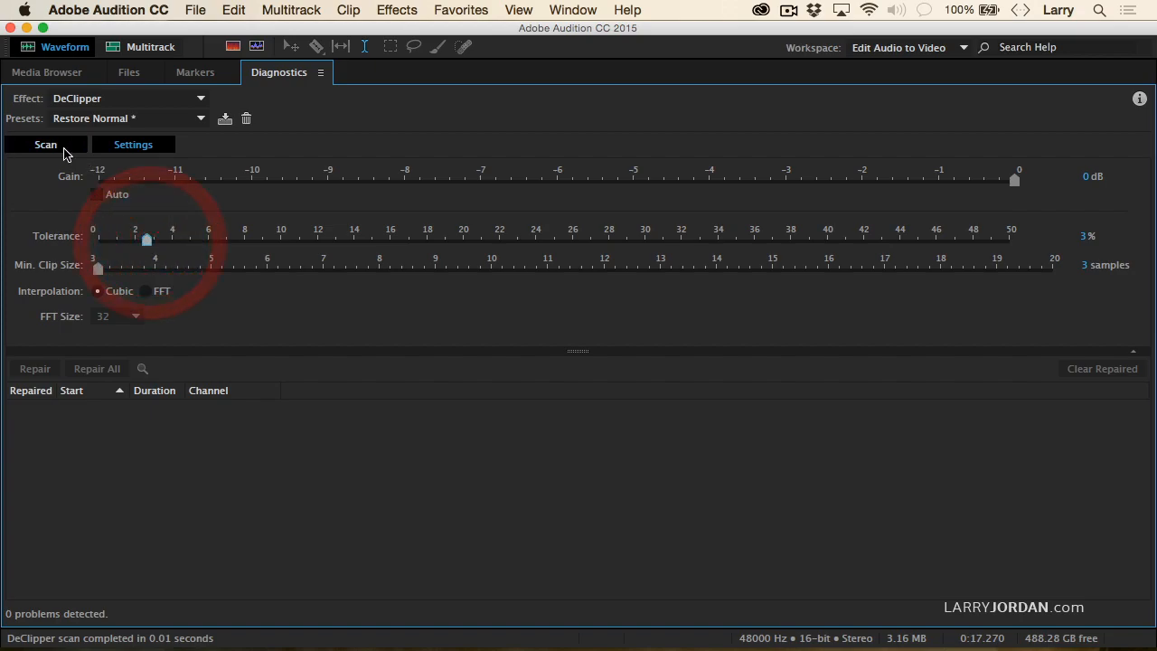
{"action": "left_click", "coordinate": [45, 145]}
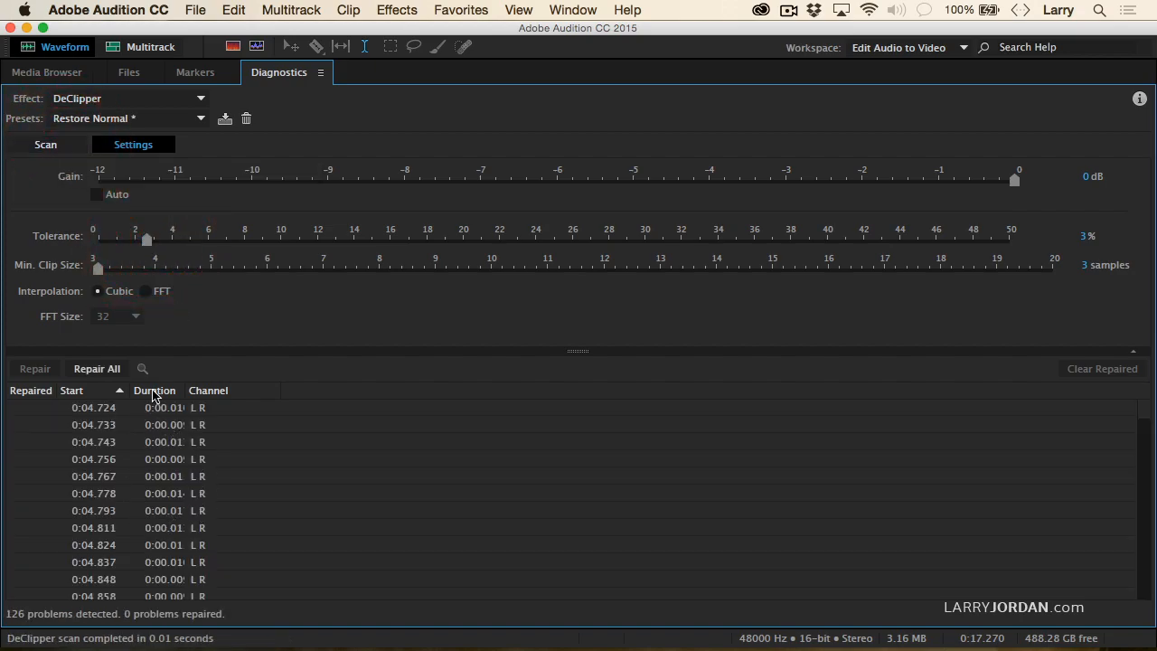
{"action": "left_click_drag", "start_coordinate": [147, 239], "coordinate": [136, 238]}
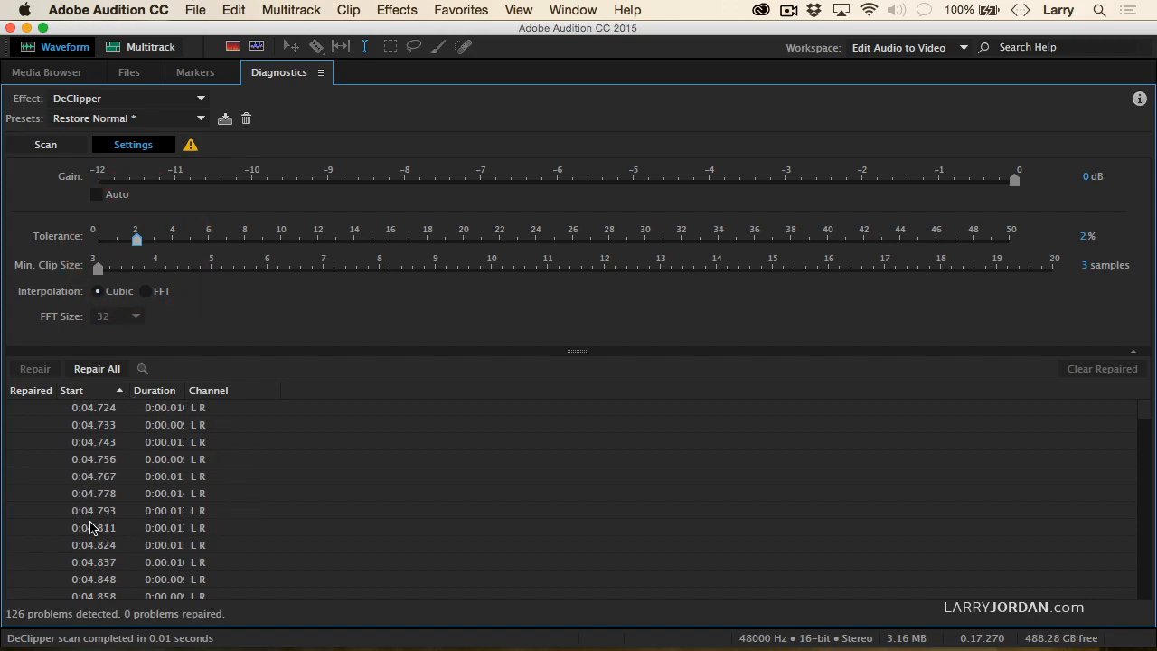
{"action": "mouse_move", "coordinate": [16, 635]}
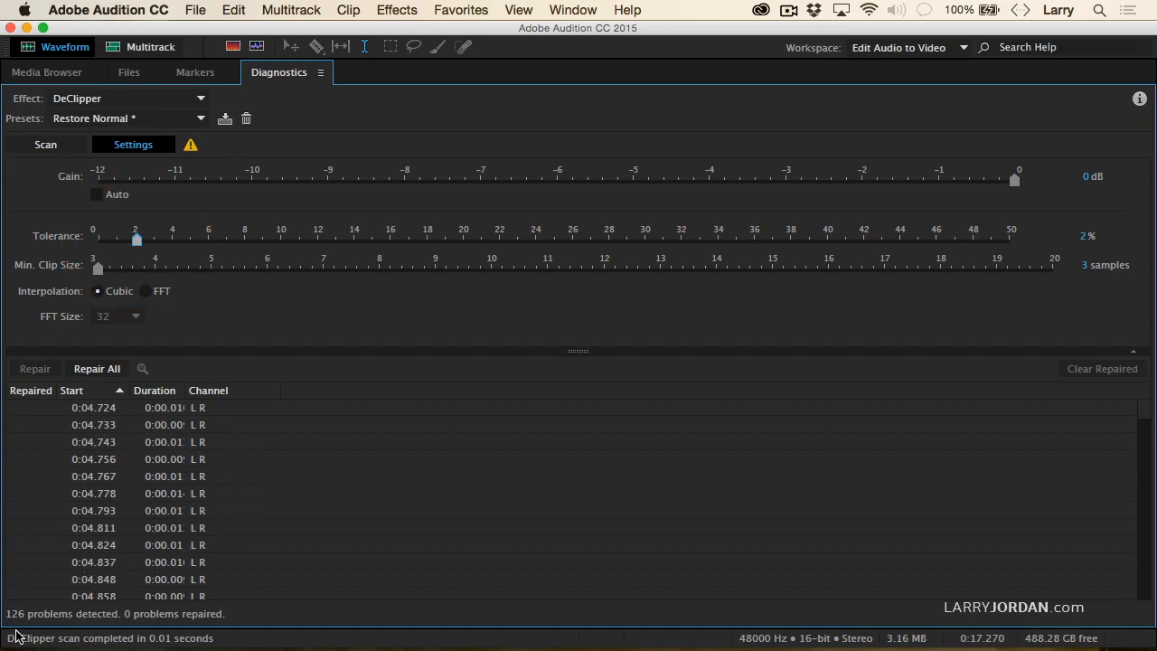
{"action": "mouse_move", "coordinate": [45, 145]}
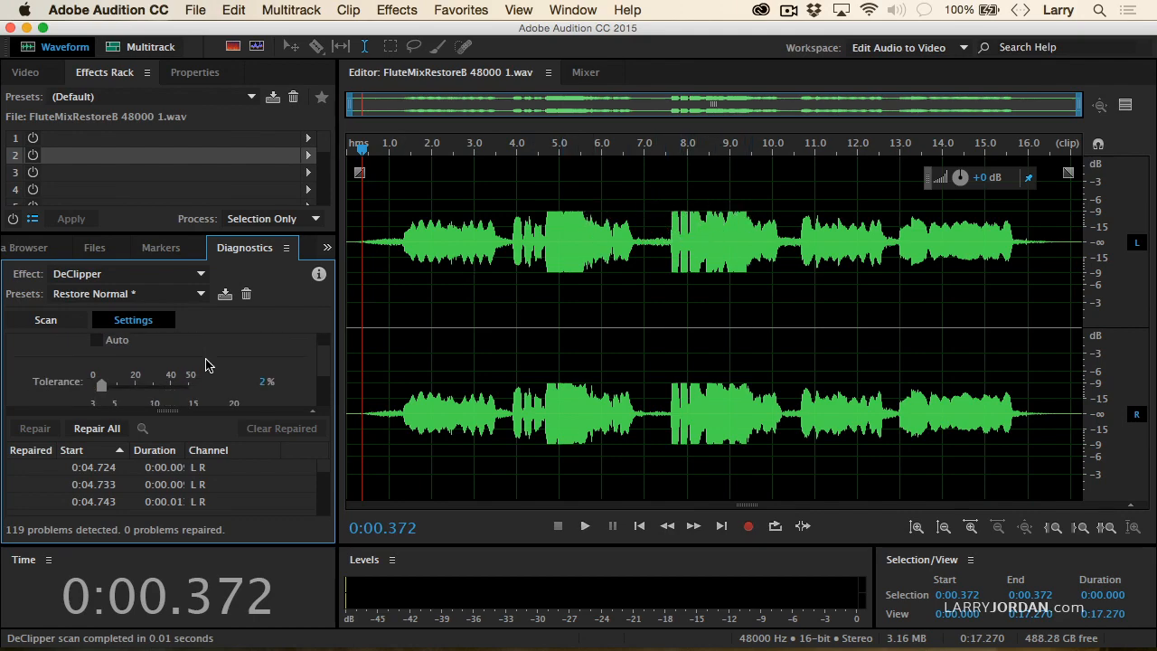
{"action": "mouse_move", "coordinate": [95, 427]}
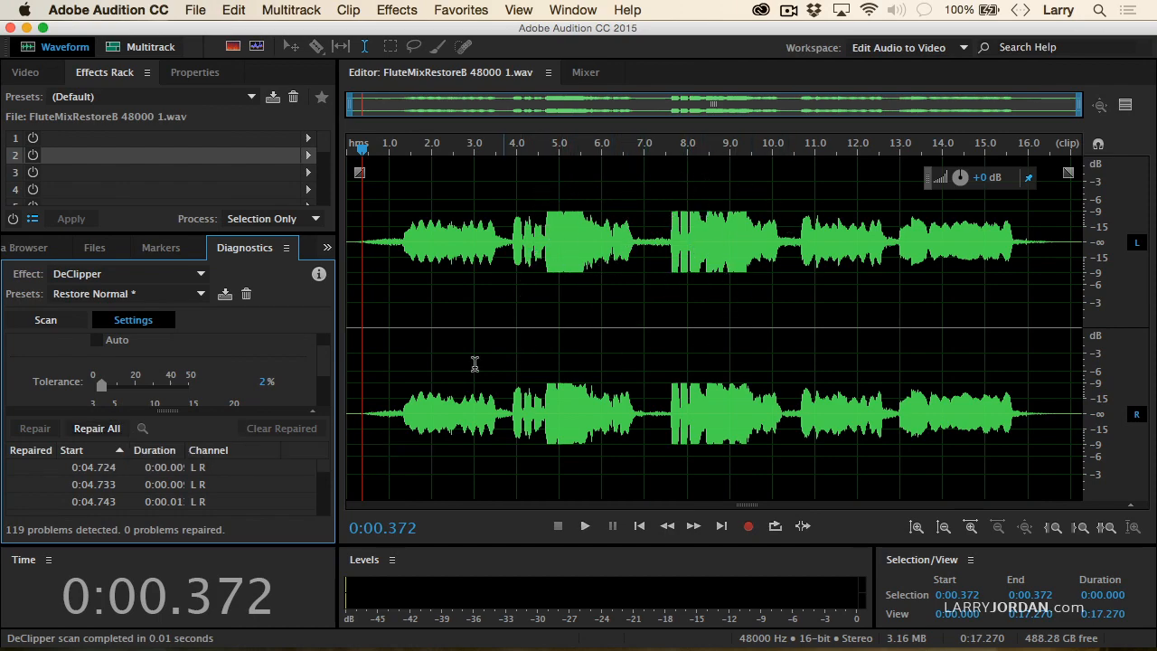
{"action": "mouse_move", "coordinate": [96, 427]}
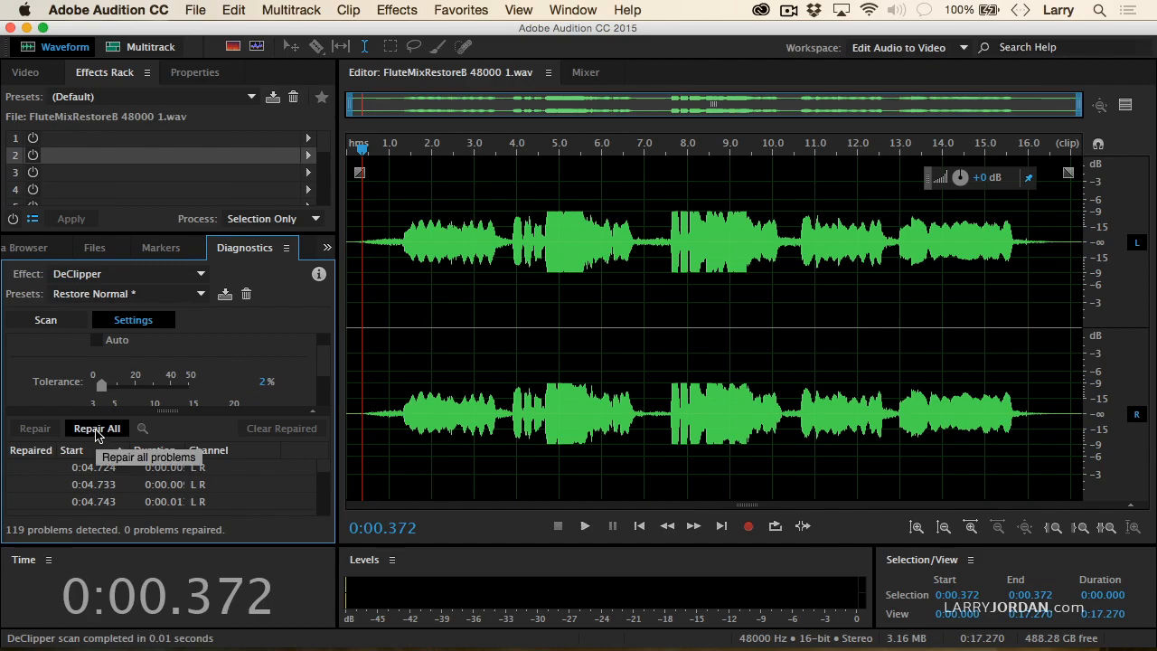
Repair all 119 detected clipped sections with Repair All.
{"action": "left_click", "coordinate": [96, 427]}
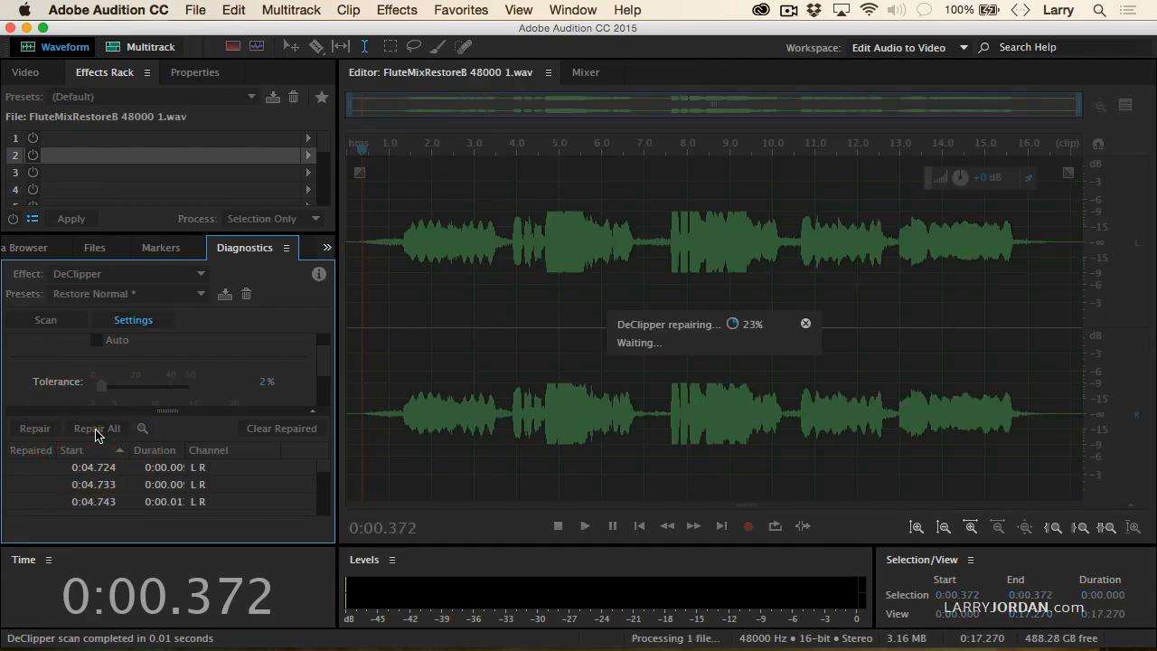